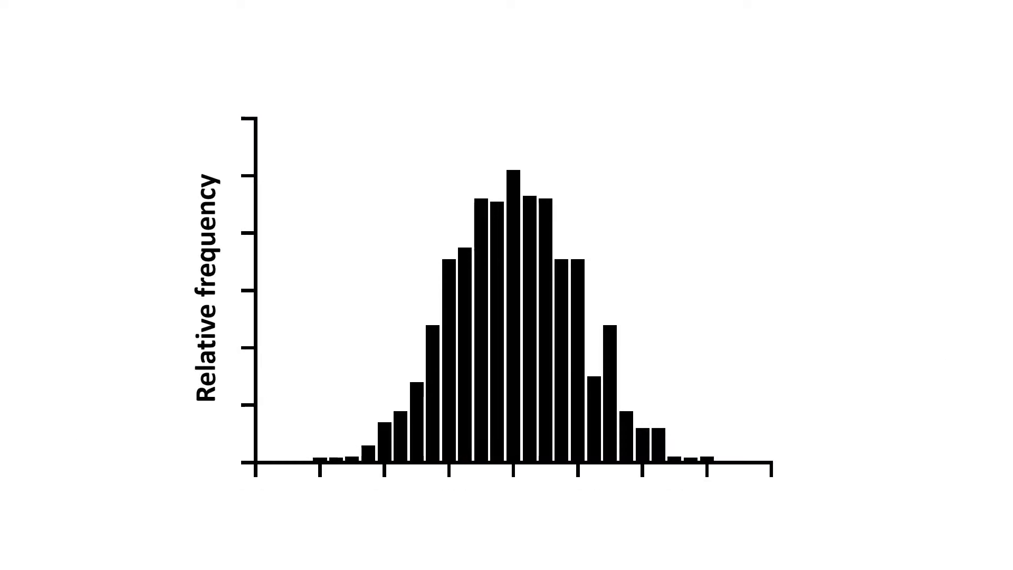
type("Measure")
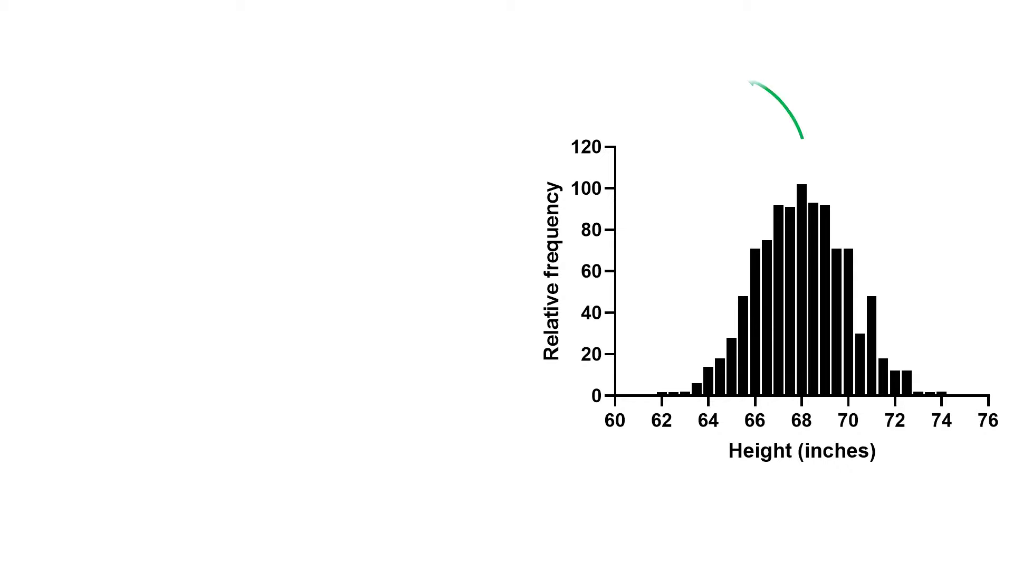
type("P = 0.087")
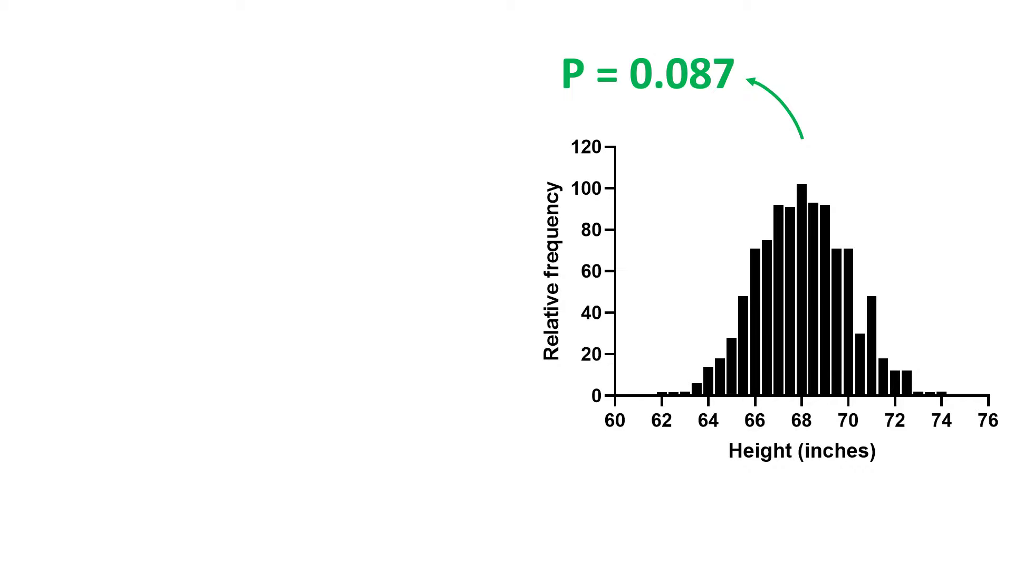